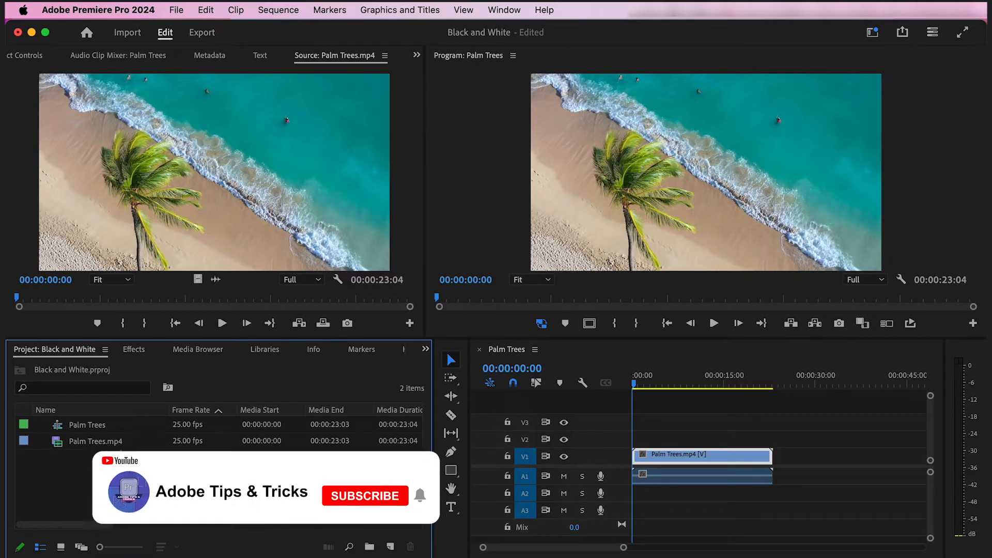
Step: Open Lumetri Color for the Palm Trees clip and drag Saturation to 0
left_click(503, 9)
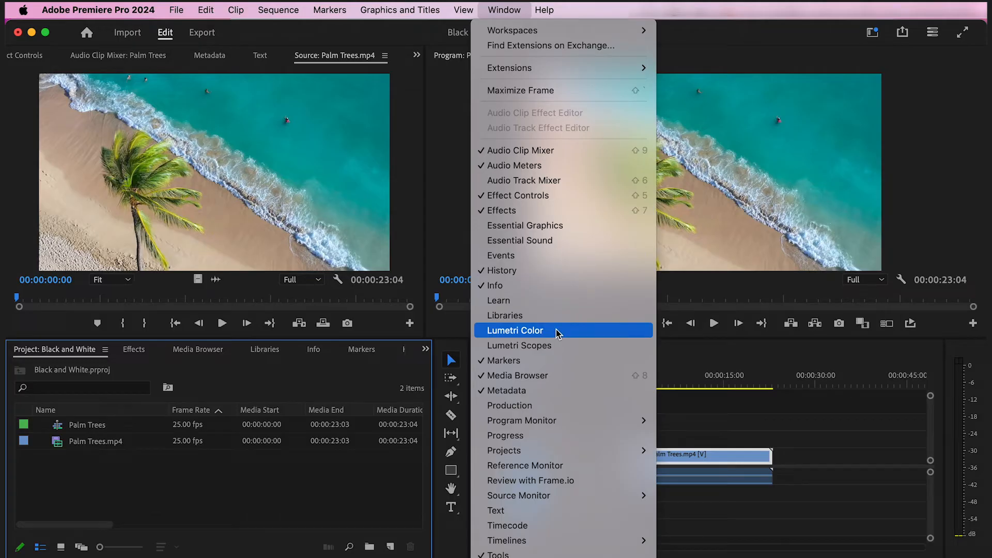
left_click(515, 330)
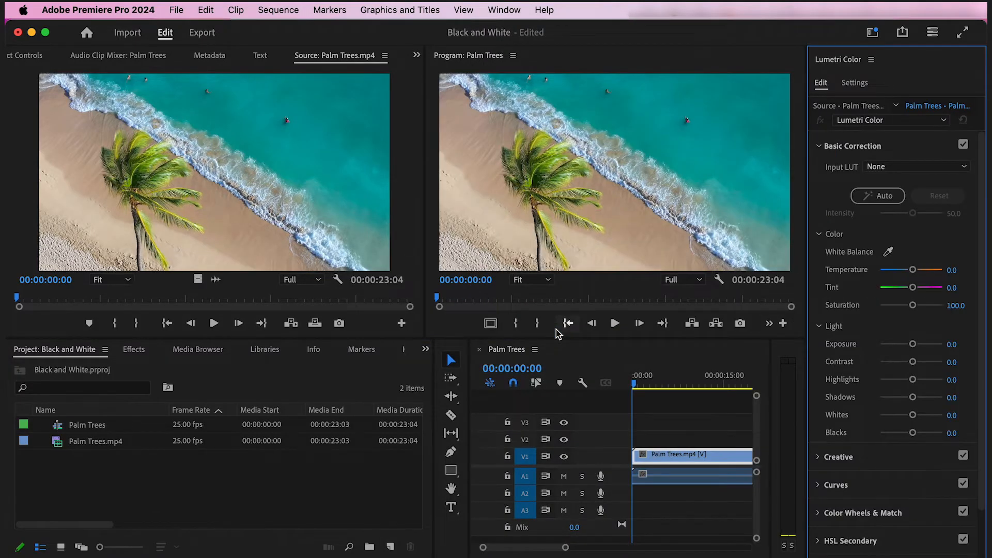
left_click(820, 146)
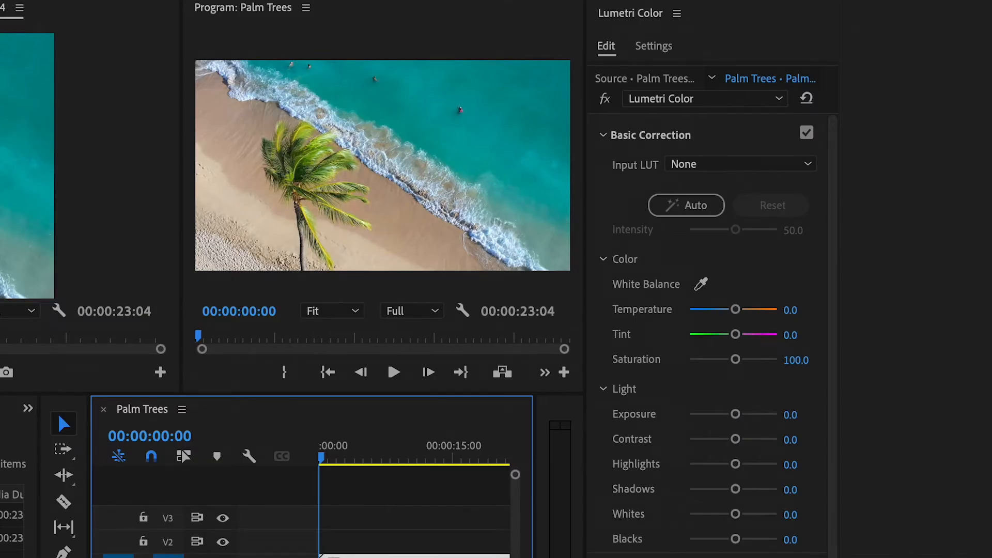
left_click_drag(736, 360, 704, 360)
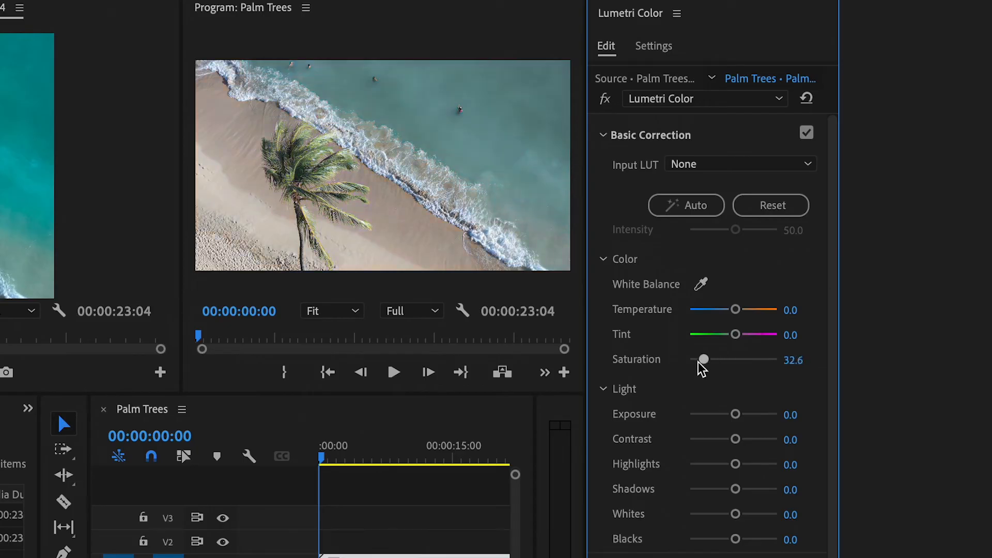
left_click_drag(704, 359, 688, 359)
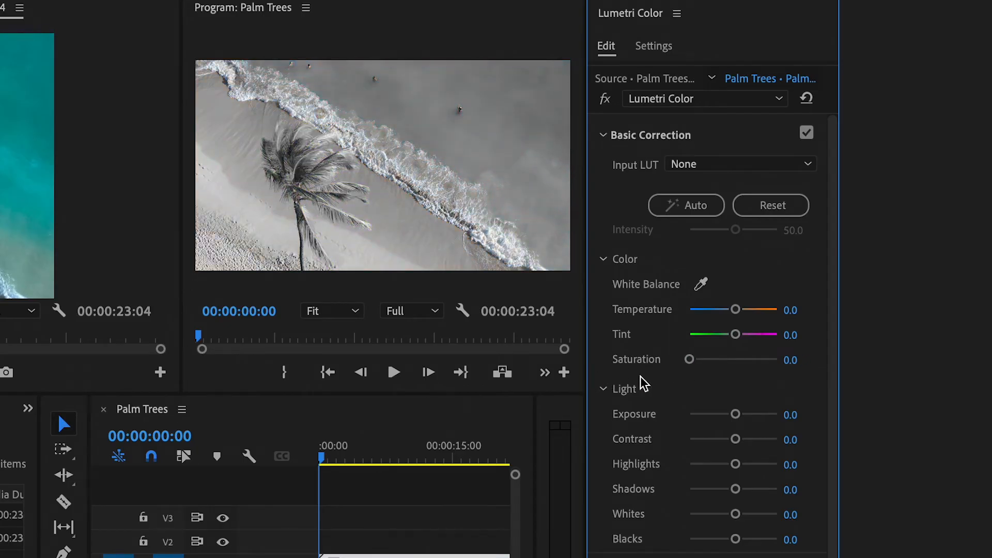
mouse_move(688, 406)
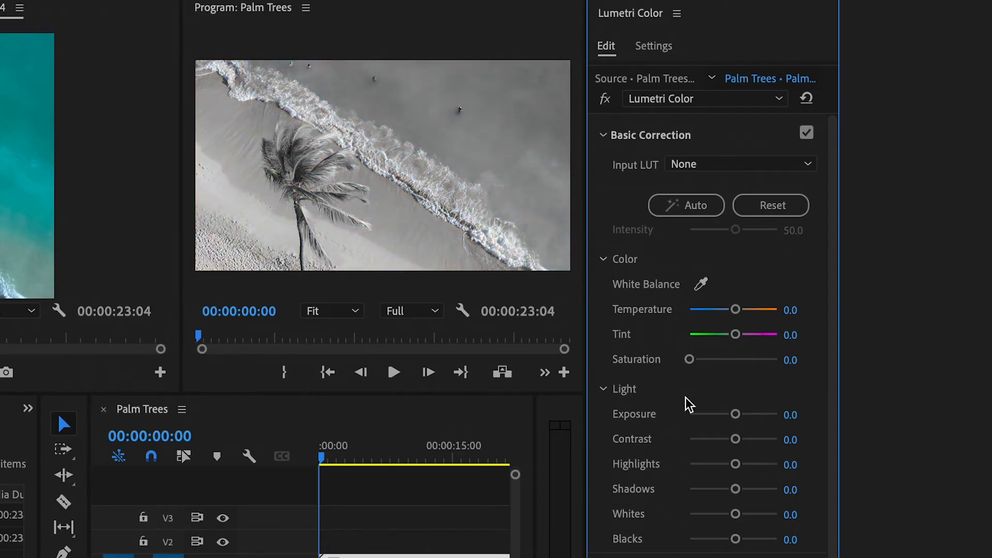
Step: Set Blacks to -80.4, Whites -2.2, Contrast -30.4 and Shadows -6.5 in Lumetri's Light section
left_click_drag(734, 539, 696, 539)
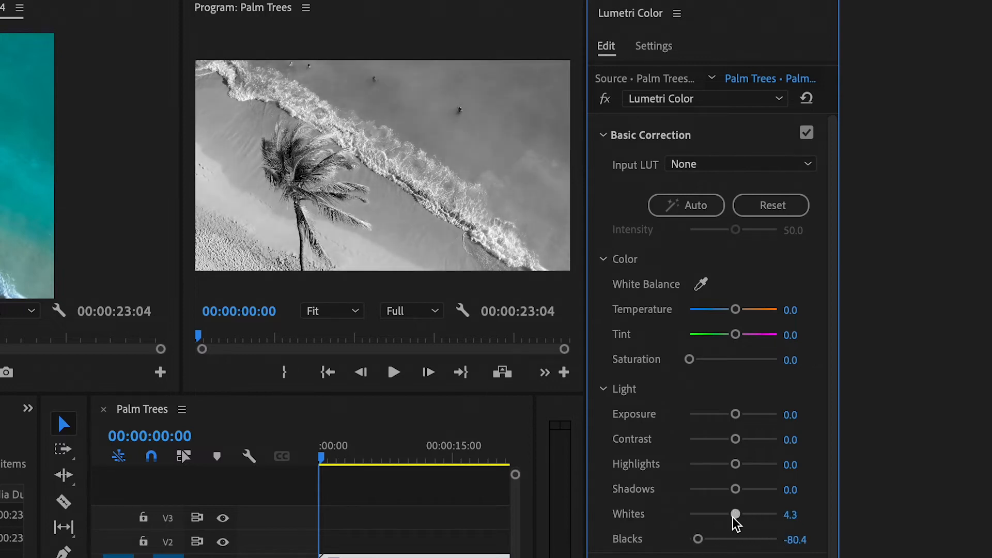
left_click_drag(736, 514, 732, 514)
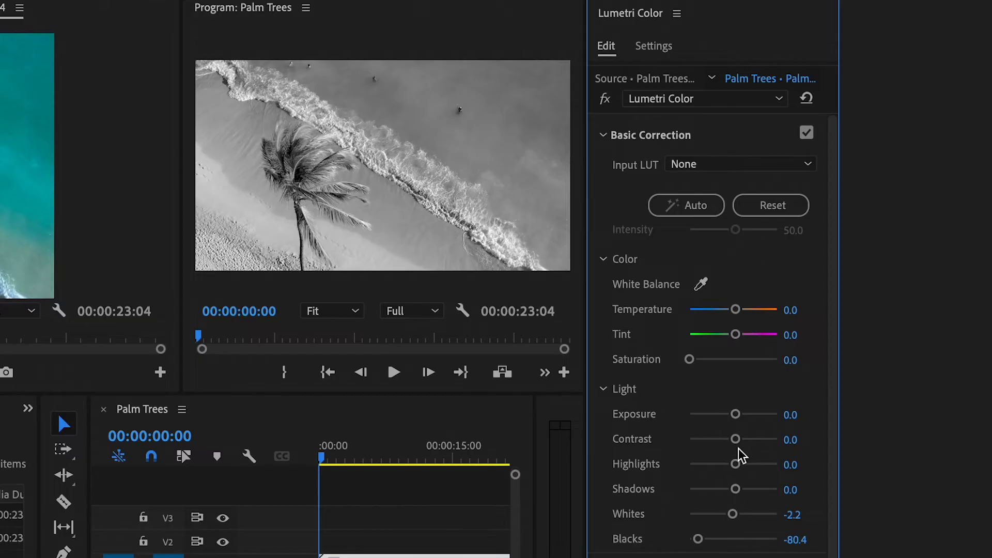
left_click_drag(735, 439, 720, 440)
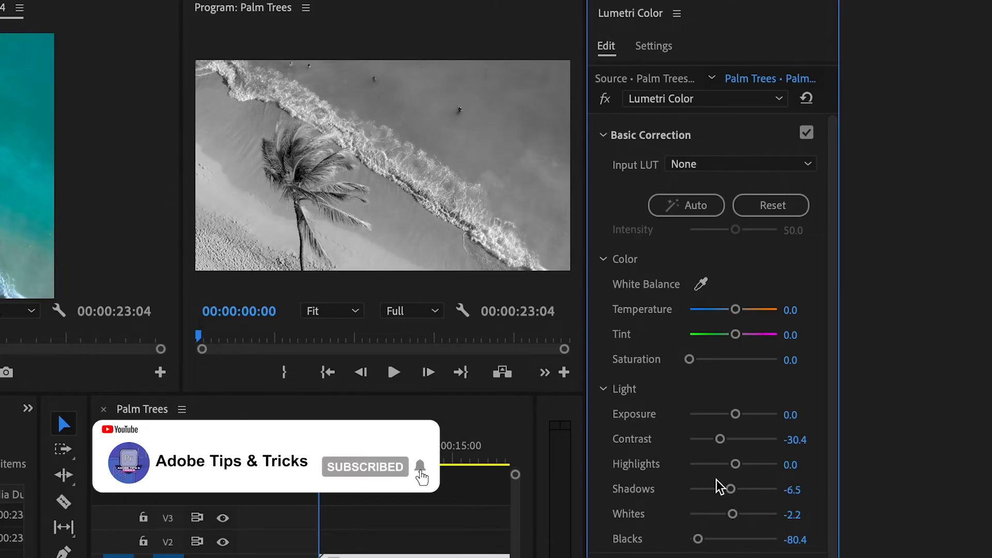
left_click_drag(736, 464, 726, 464)
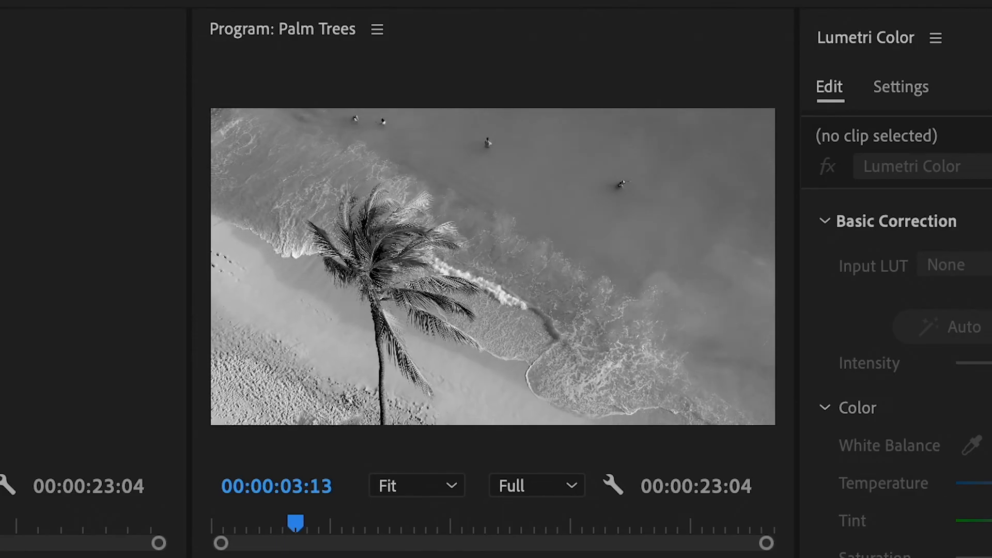
left_click_drag(295, 522, 344, 522)
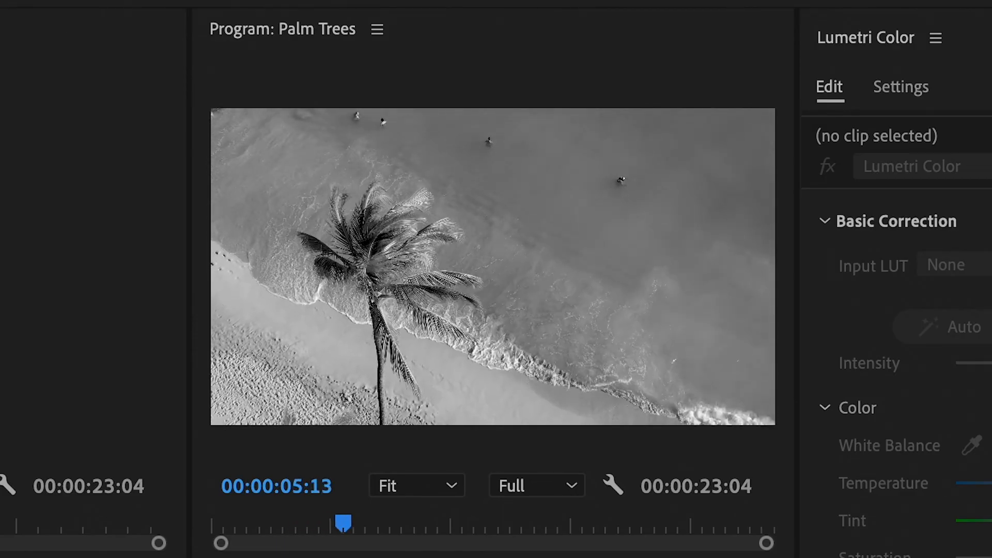